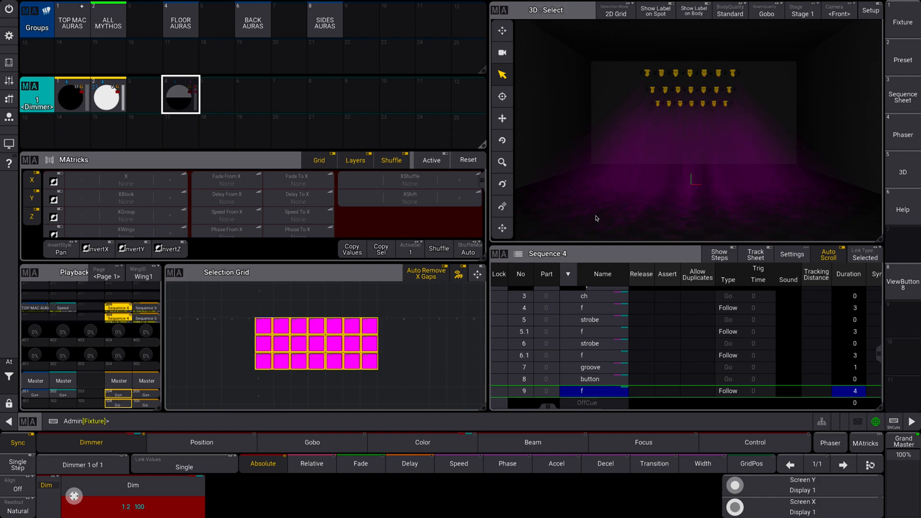
pyautogui.moveTo(506, 265)
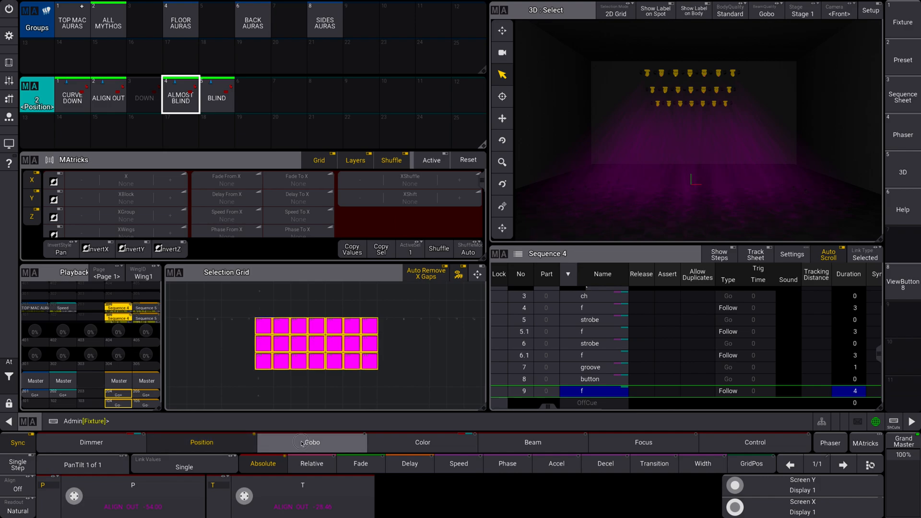
# Step: Cycle through the Dimmer, Position, Color and Beam feature tabs, finishing on Position
pyautogui.click(311, 442)
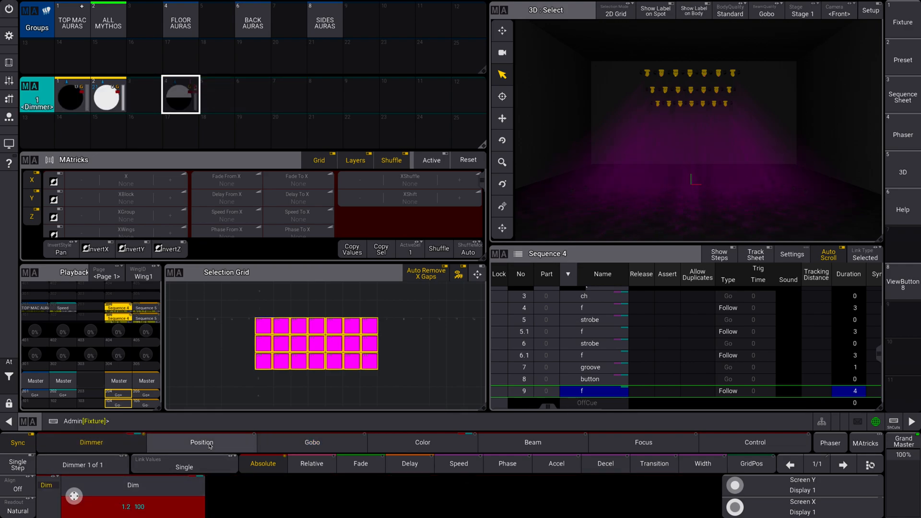
pyautogui.click(202, 443)
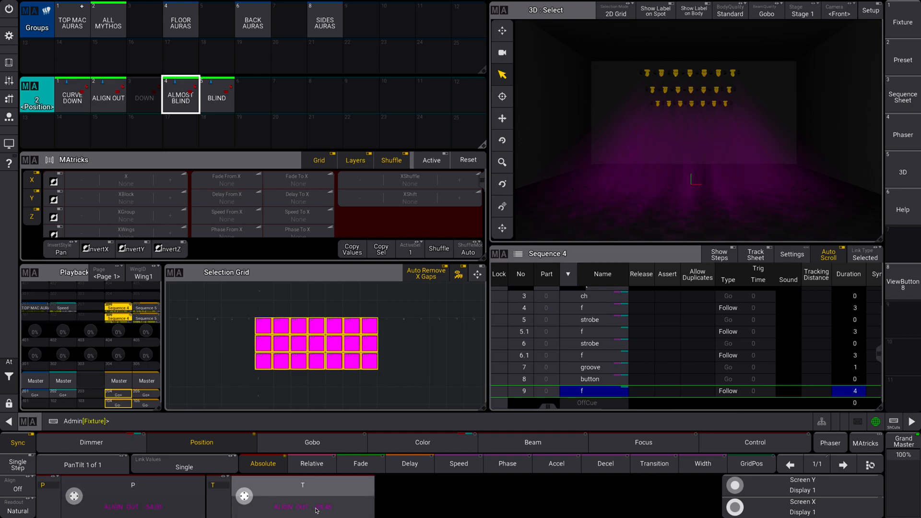
pyautogui.click(312, 443)
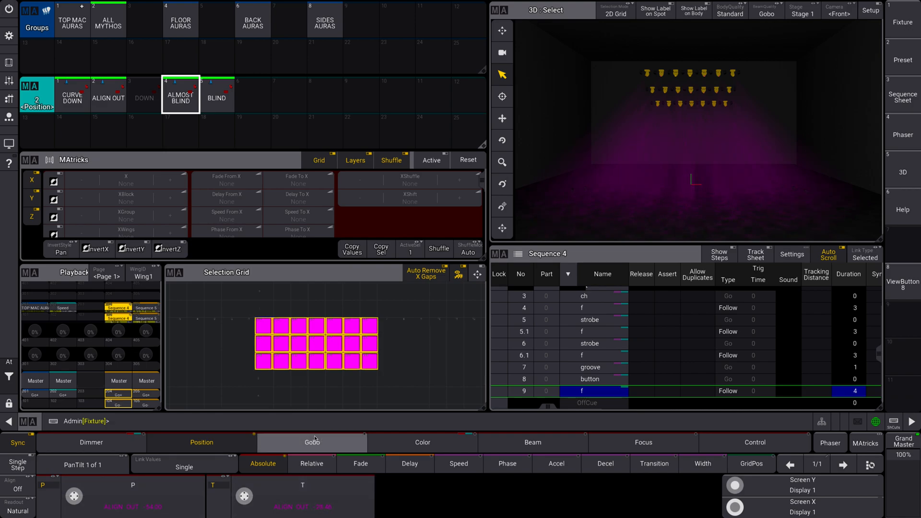
pyautogui.click(421, 442)
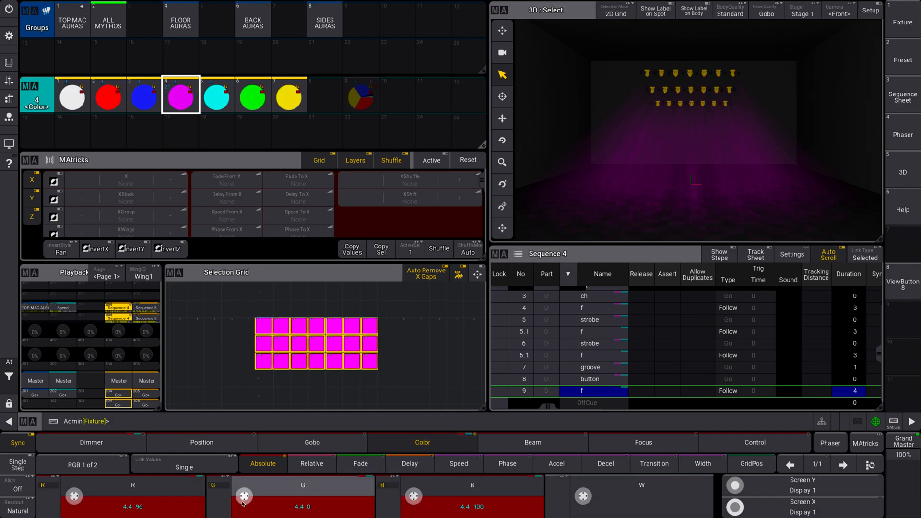
pyautogui.click(531, 442)
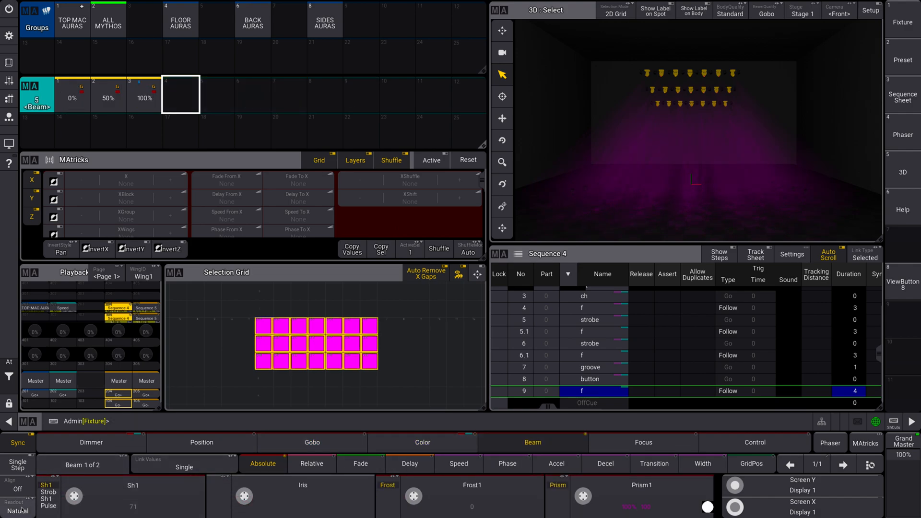
pyautogui.click(91, 442)
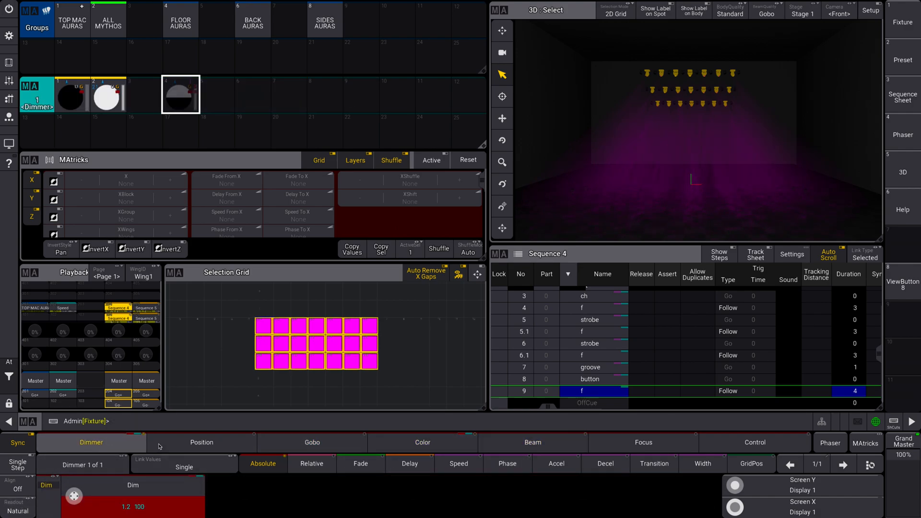
pyautogui.click(200, 443)
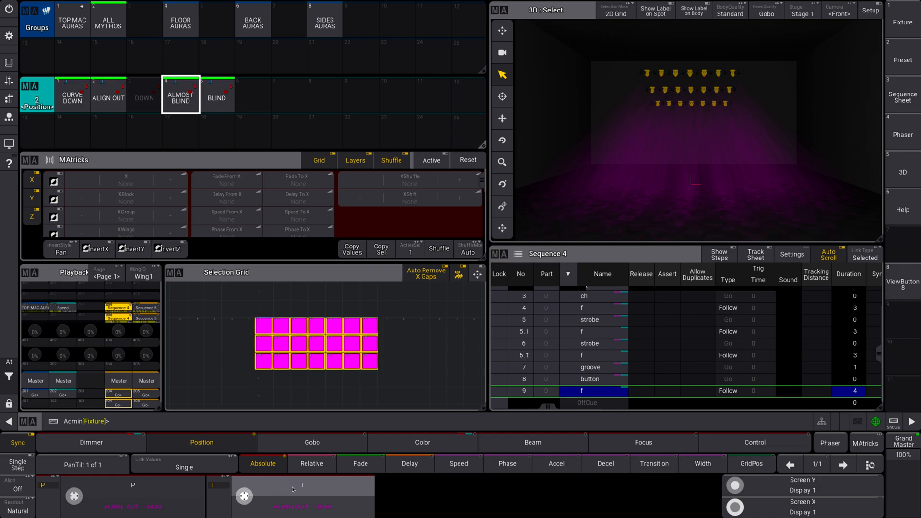
pyautogui.click(312, 443)
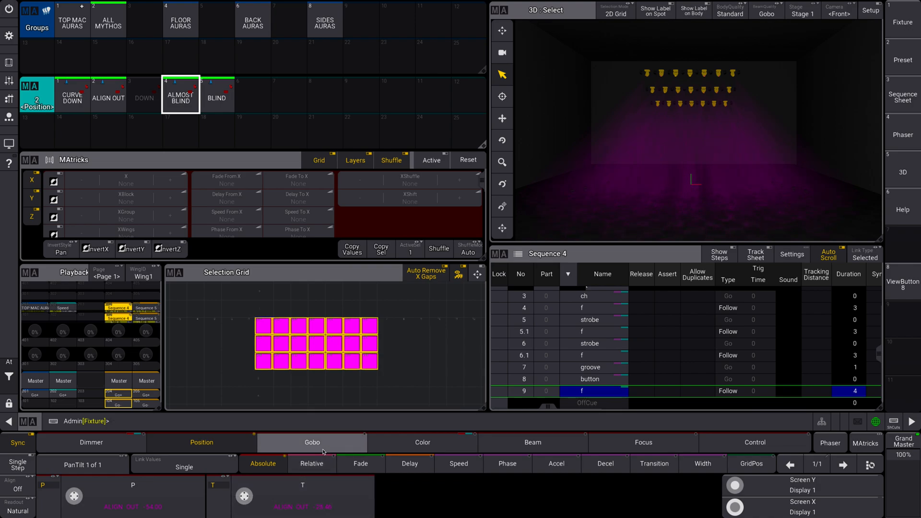
pyautogui.click(91, 442)
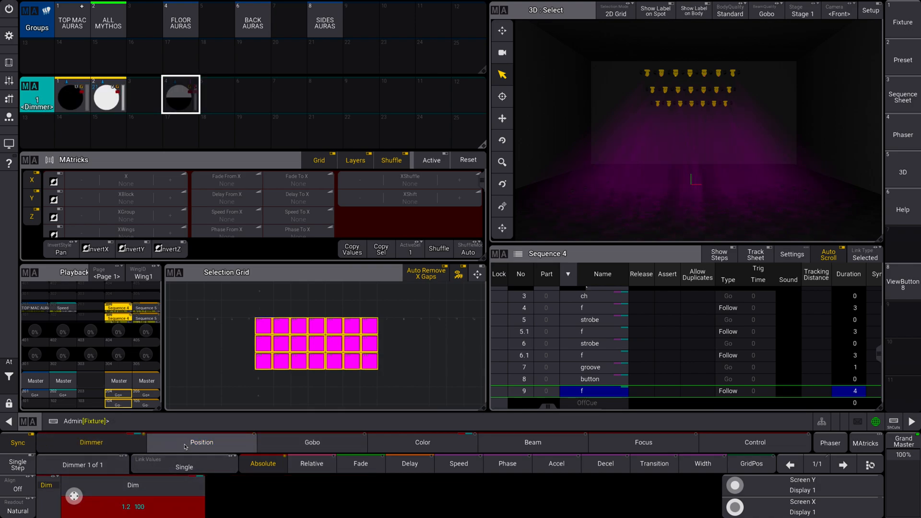
pyautogui.click(201, 442)
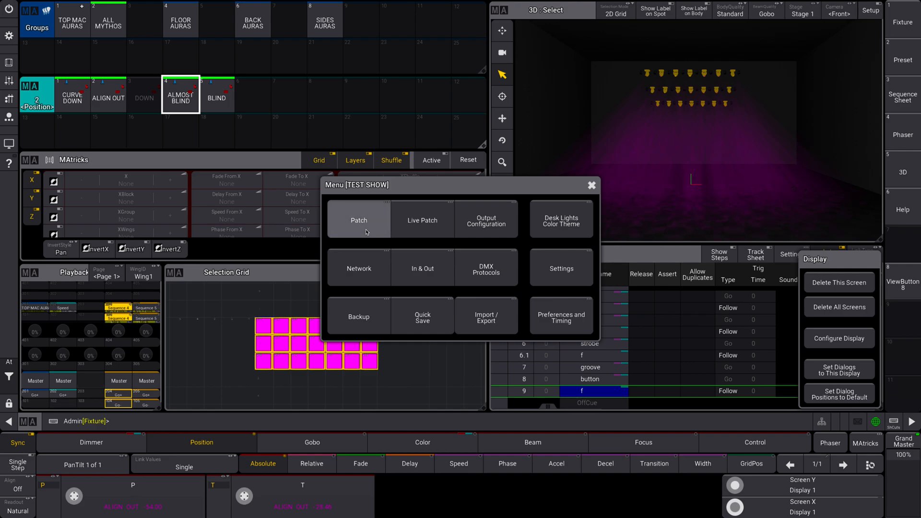
# Step: Open Patch, then Attribute Definitions, and scroll through the dimmer, pan, tilt and colour attributes
pyautogui.click(358, 220)
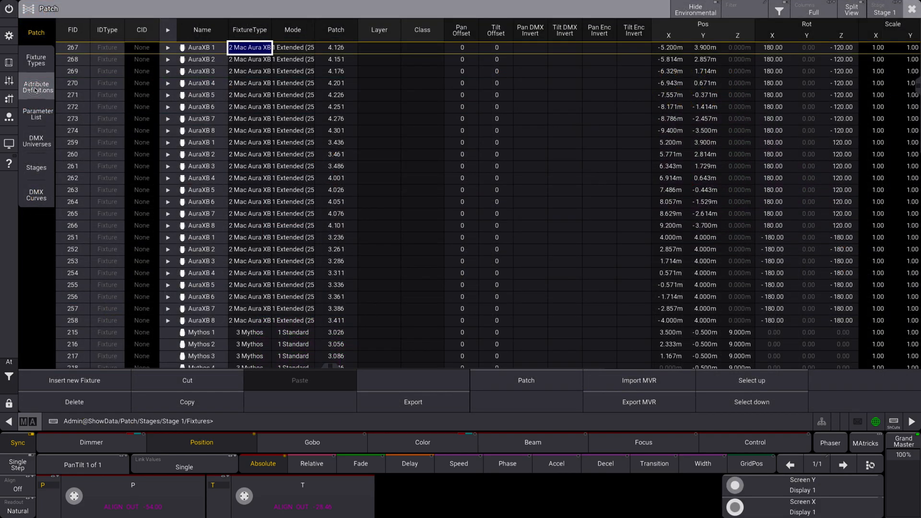
pyautogui.click(36, 86)
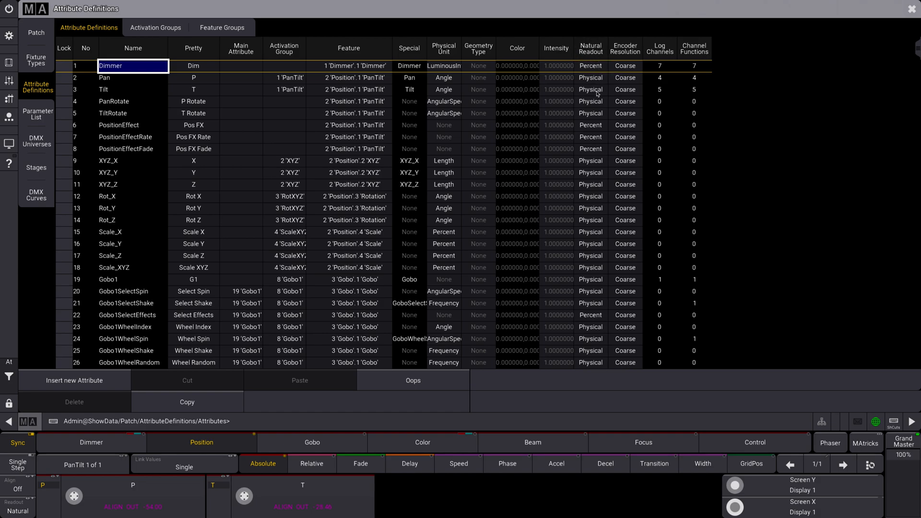
pyautogui.moveTo(915, 39)
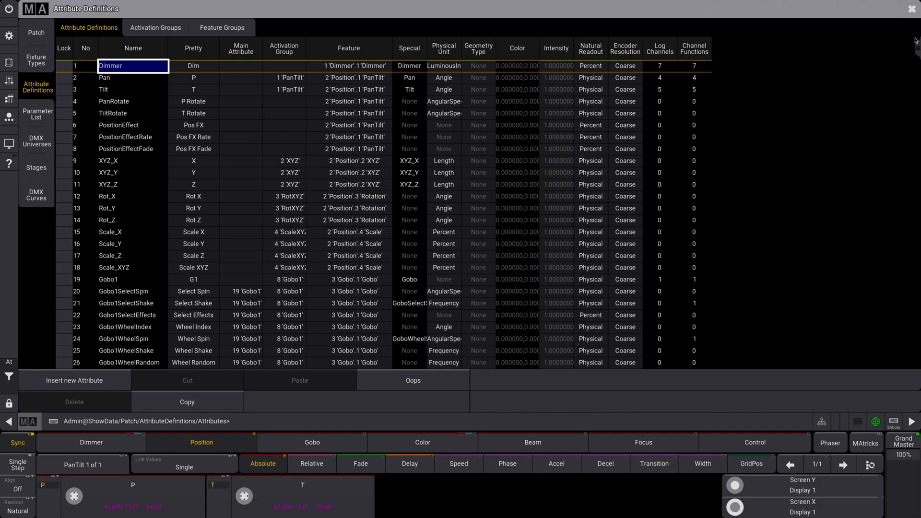
pyautogui.scroll(-3)
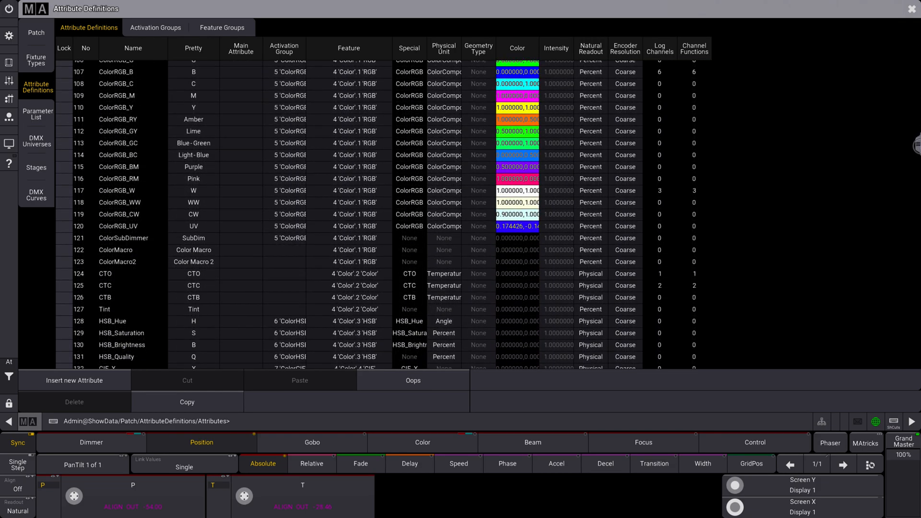
pyautogui.scroll(-3)
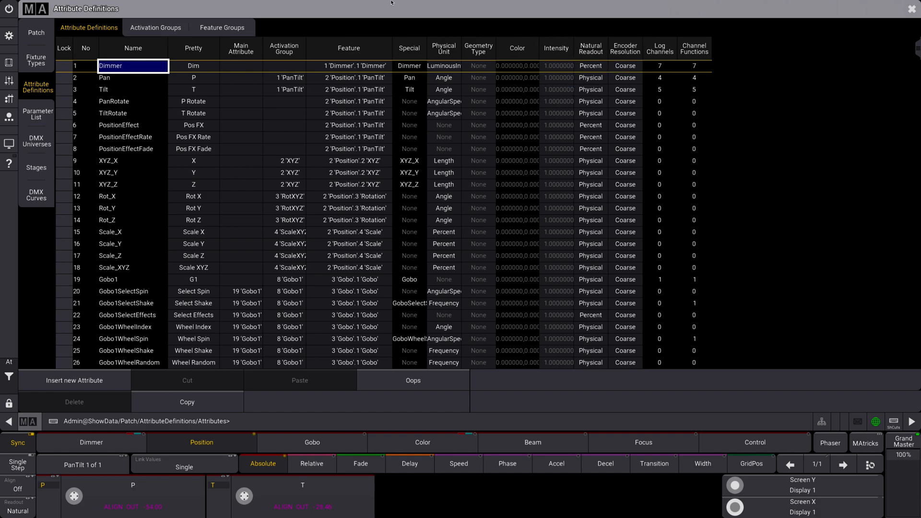
pyautogui.moveTo(595, 78)
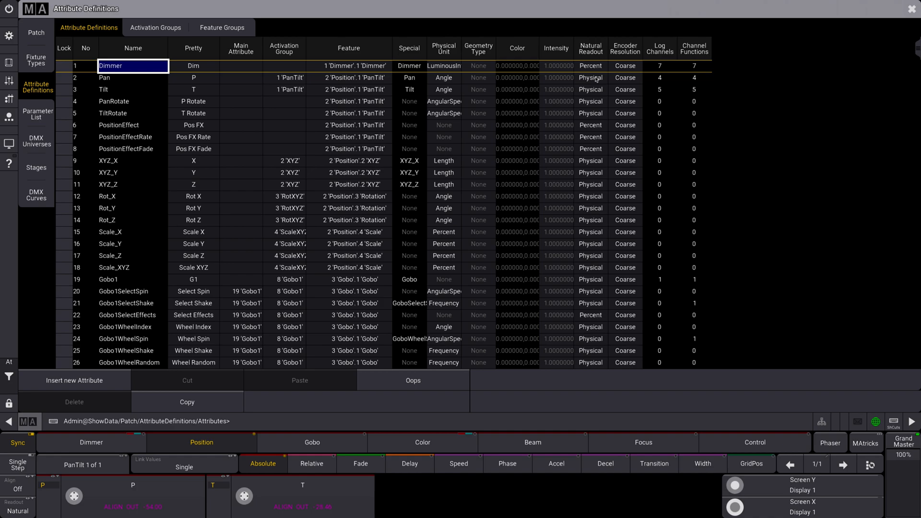
# Step: Switch Pan and Tilt natural readout to Percent, then Save and Exit the patch
pyautogui.click(591, 90)
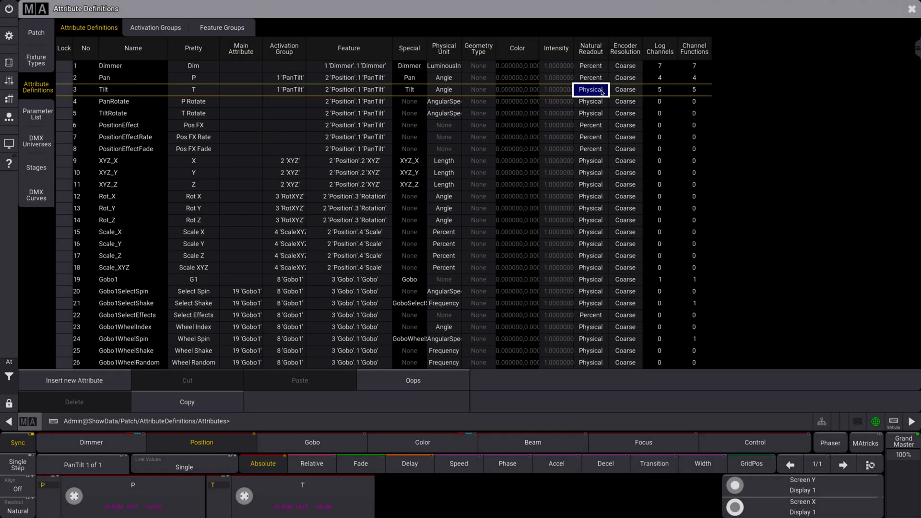
pyautogui.click(589, 89)
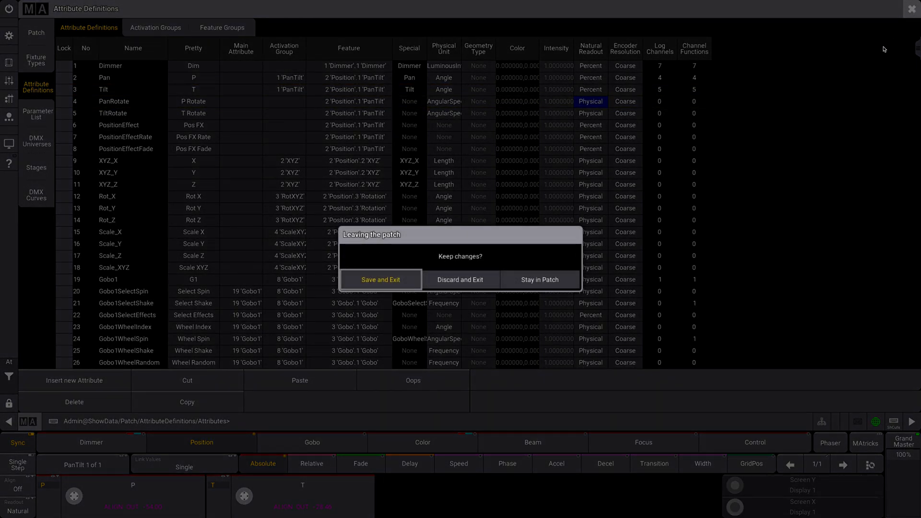
pyautogui.click(461, 280)
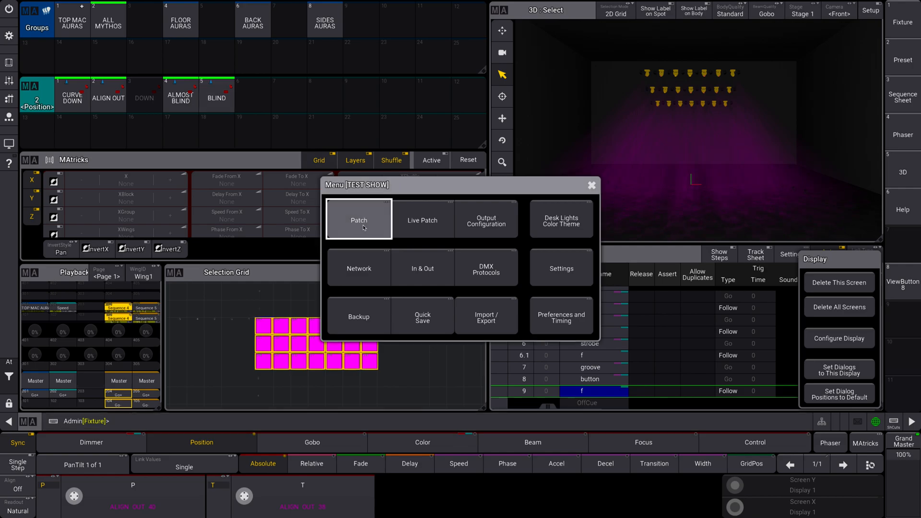
# Step: Reopen Patch, view Pan's Select Natural Readout choices, then leave the patch
pyautogui.click(358, 220)
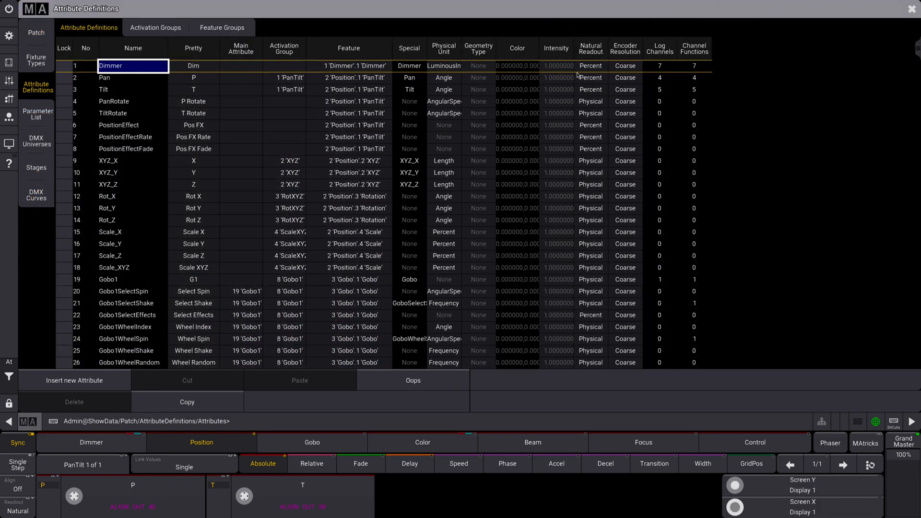
pyautogui.click(589, 66)
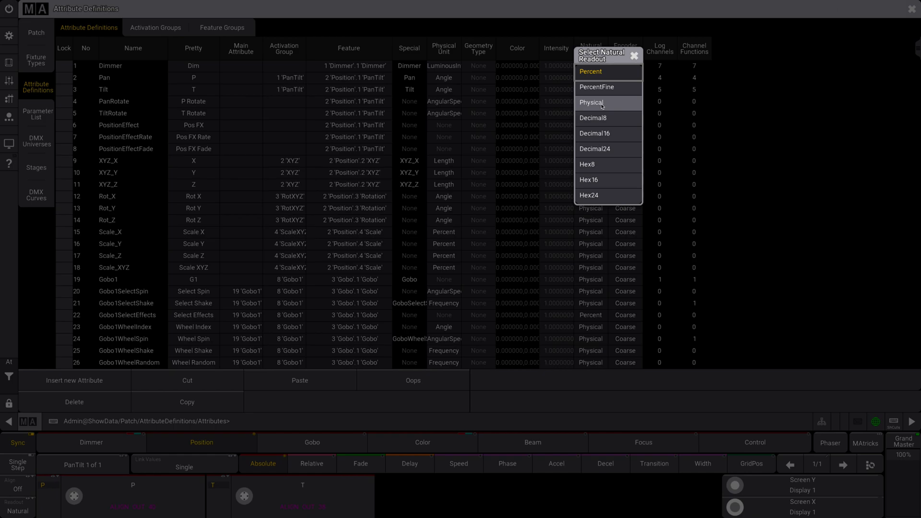
pyautogui.click(594, 103)
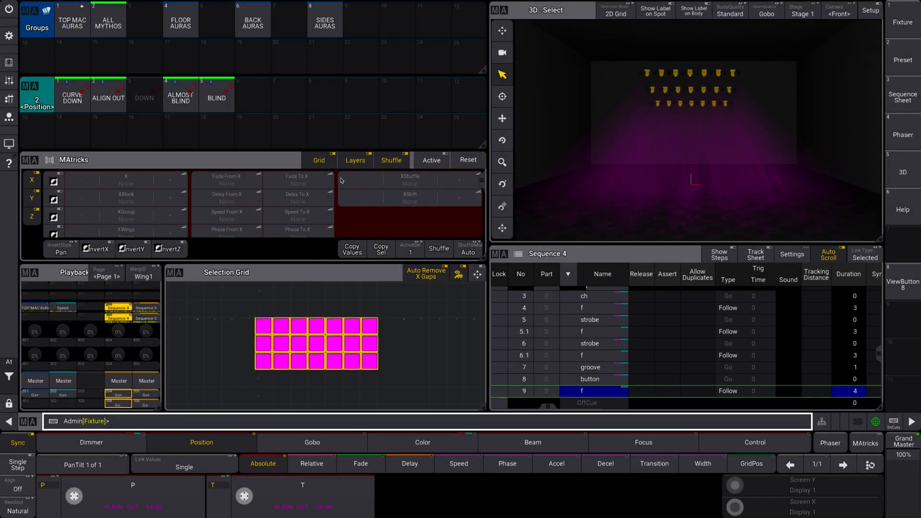
# Step: Check the Gobo, Position and Dimmer attribute values now reading in percent
pyautogui.click(312, 443)
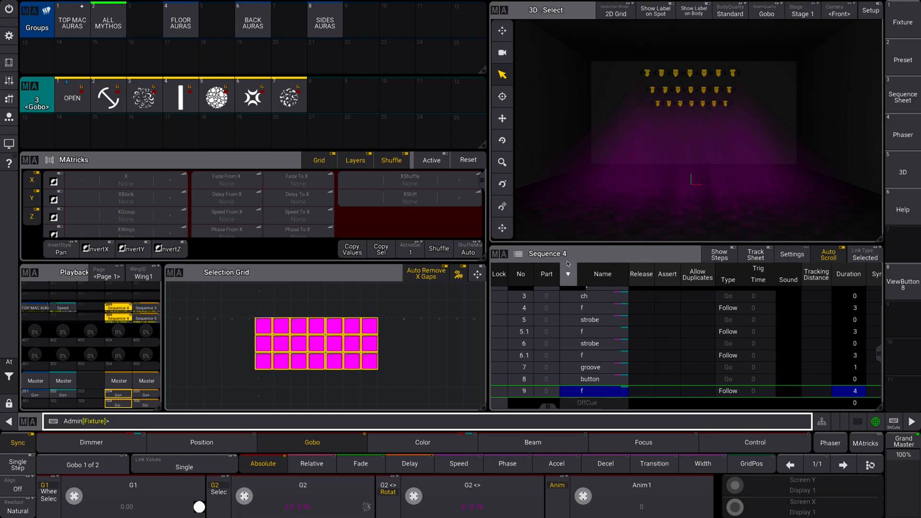
pyautogui.moveTo(585, 189)
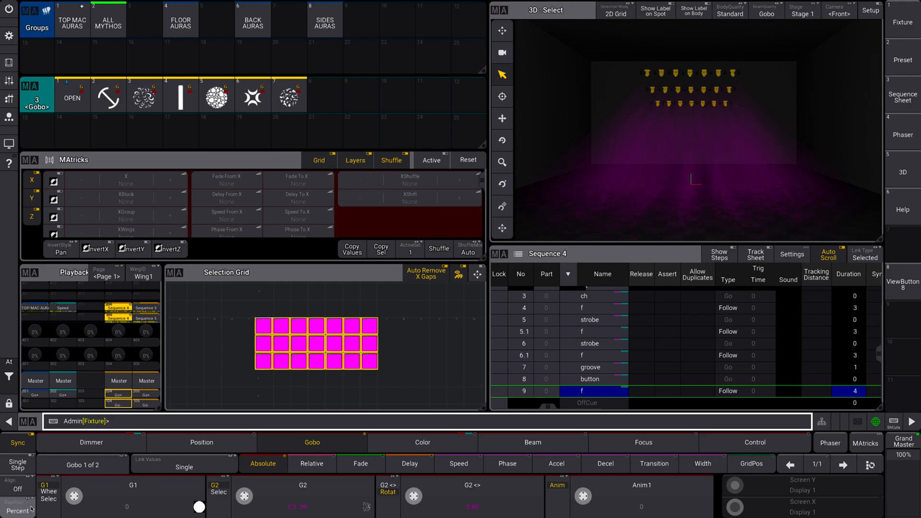
pyautogui.click(201, 442)
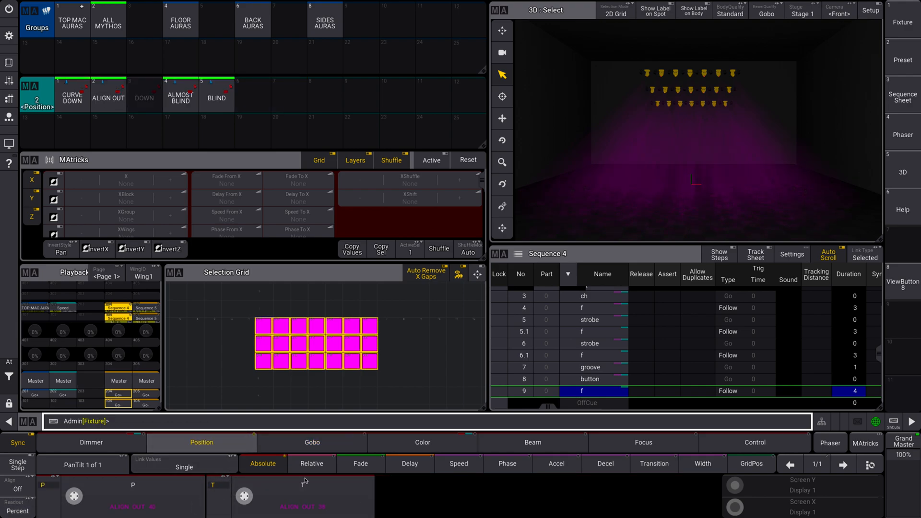
pyautogui.click(91, 442)
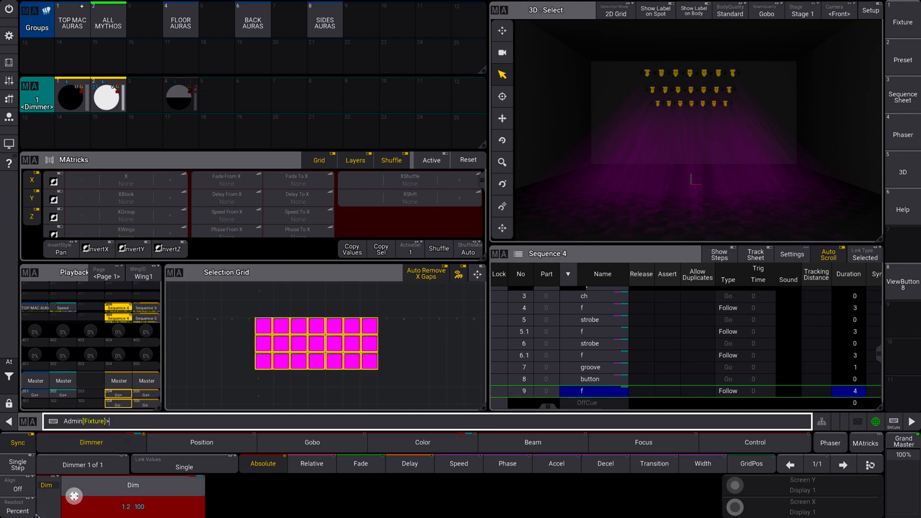